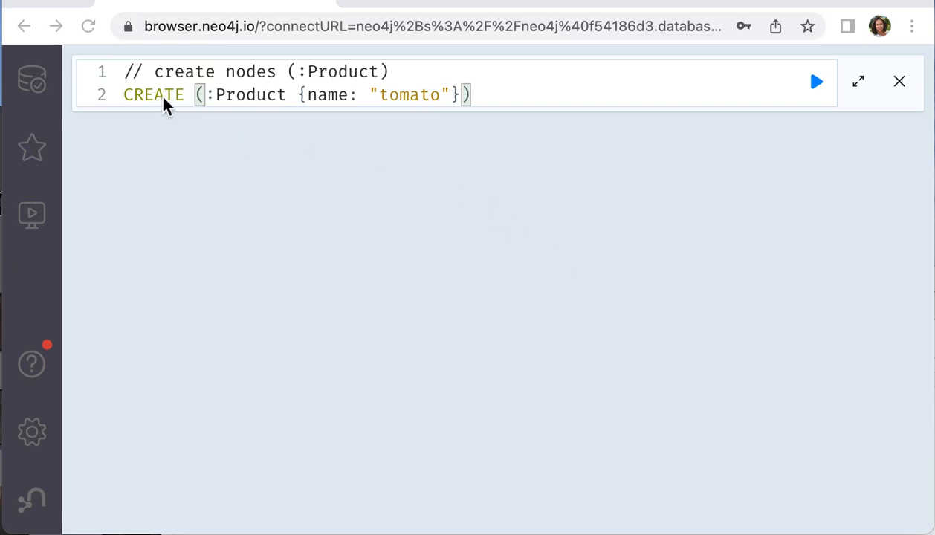
- Run CREATE (:Product {name: "tomato"}) to add the tomato Product node
double_click(153, 95)
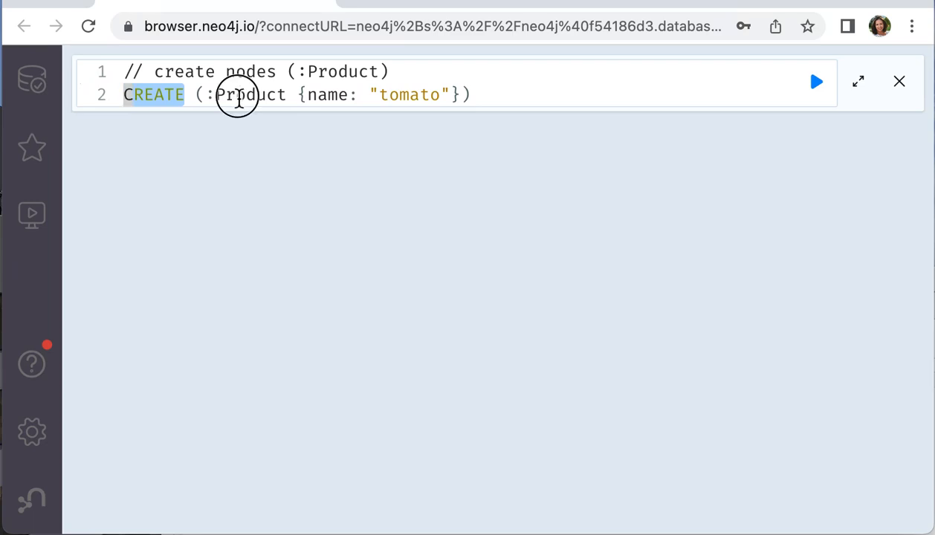
double_click(249, 95)
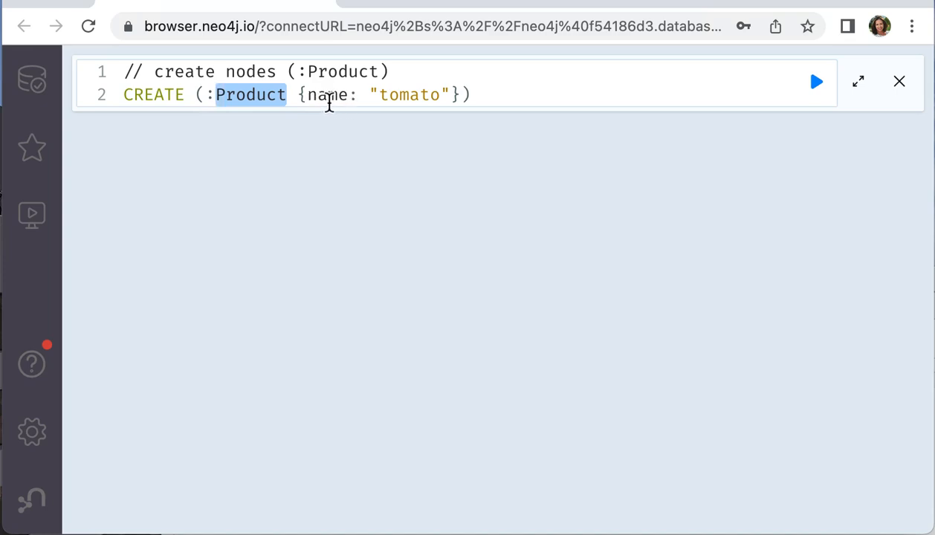
double_click(407, 96)
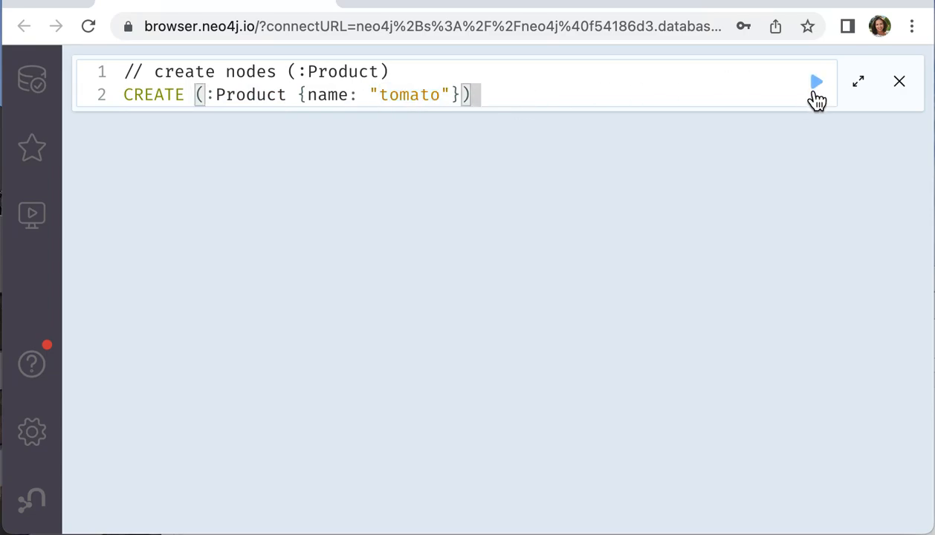
left_click(817, 80)
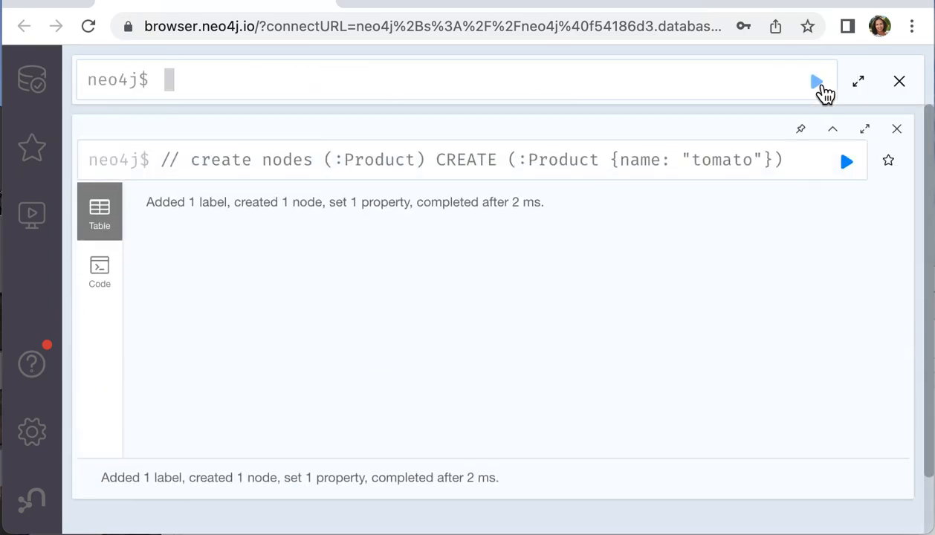
mouse_move(281, 225)
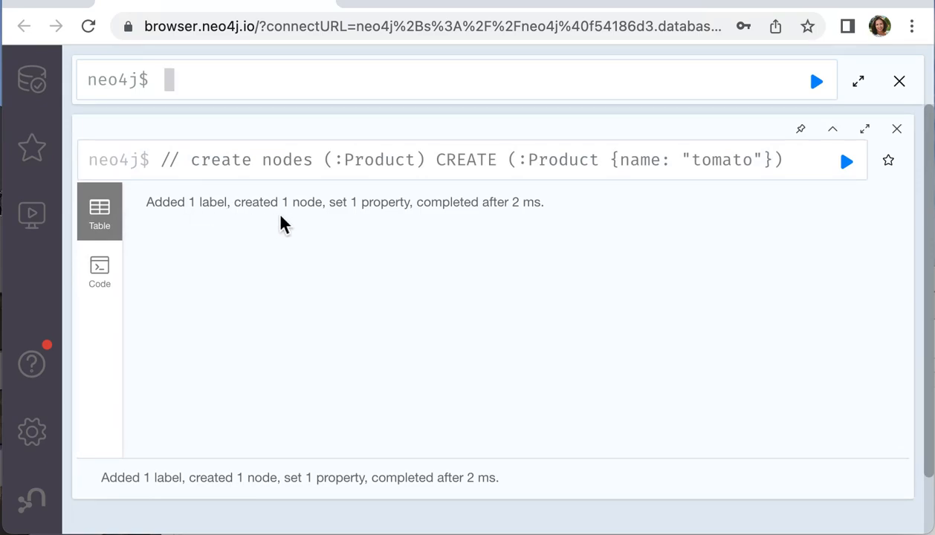
mouse_move(384, 226)
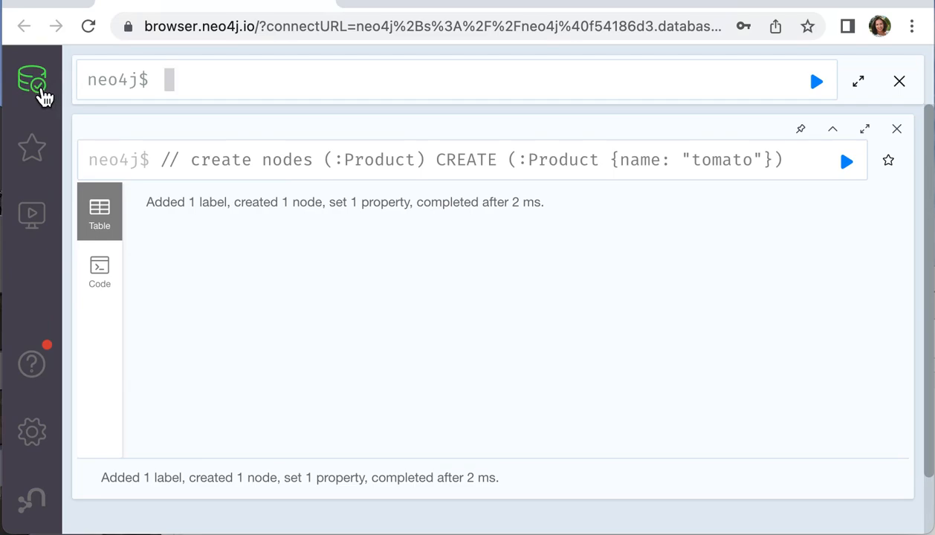
- Show the database overview and list every stored node via MATCH (n) RETURN n LIMIT 25
left_click(31, 80)
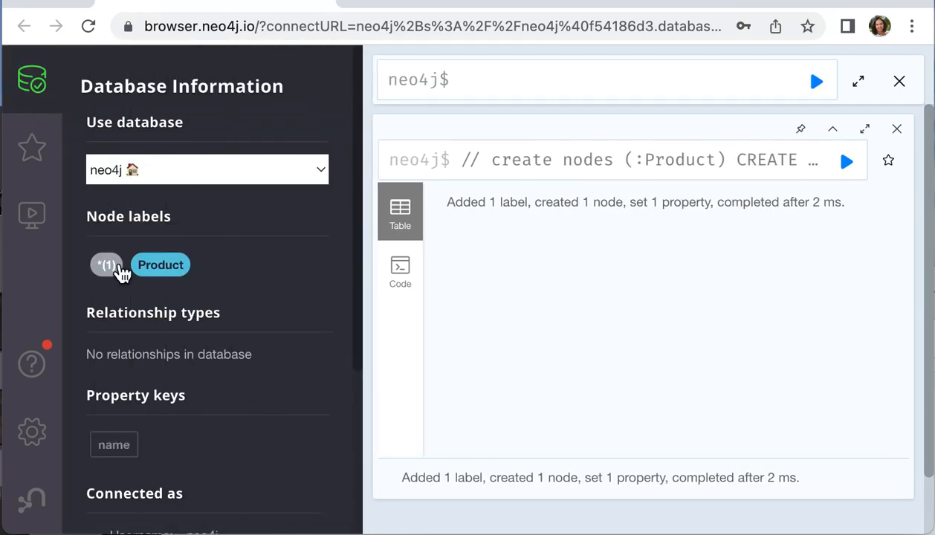
mouse_move(148, 250)
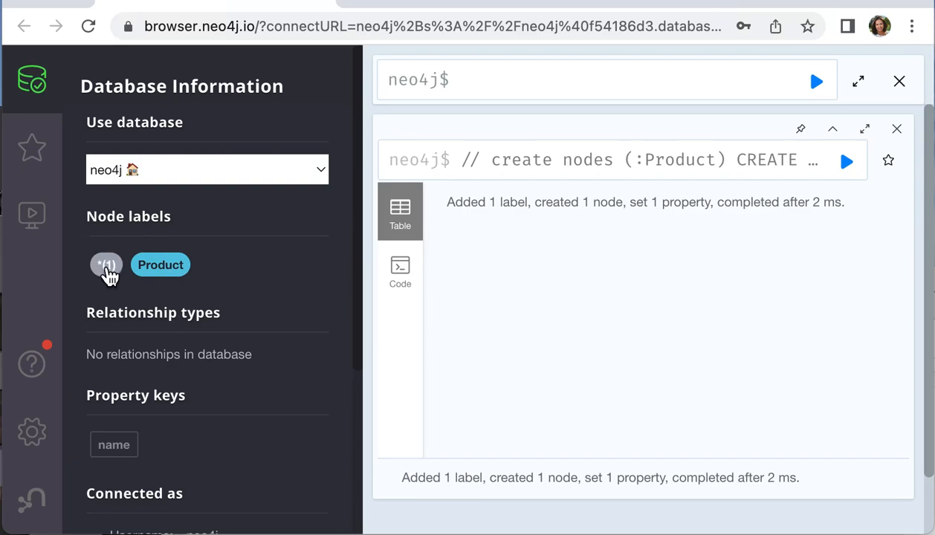
left_click(107, 265)
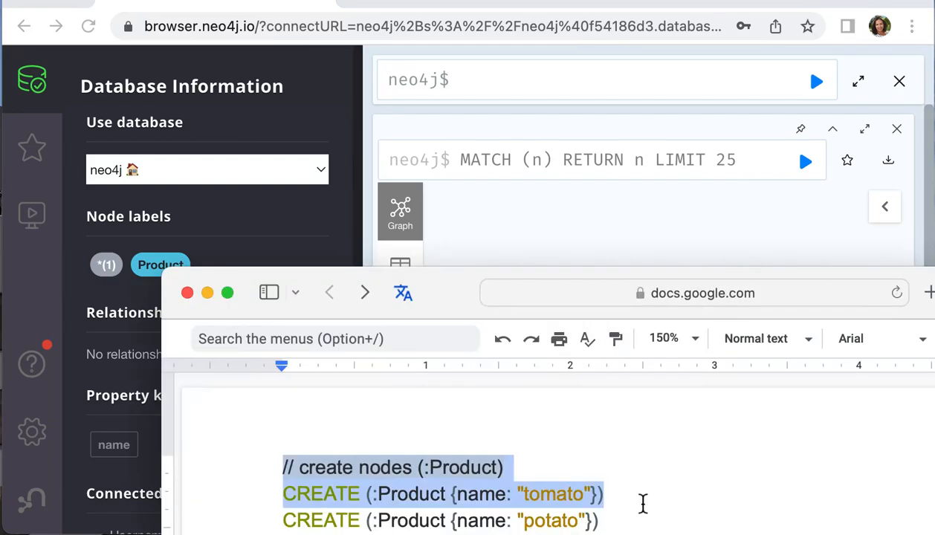
- Copy the potato, notebook and bread CREATE lines from the notes and run them
scroll("down", 3)
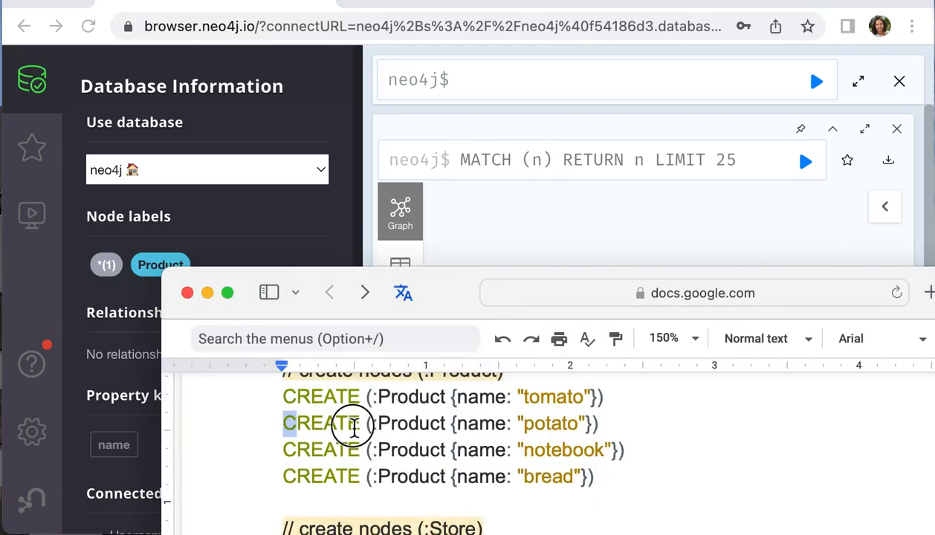
left_click_drag(282, 422, 599, 476)
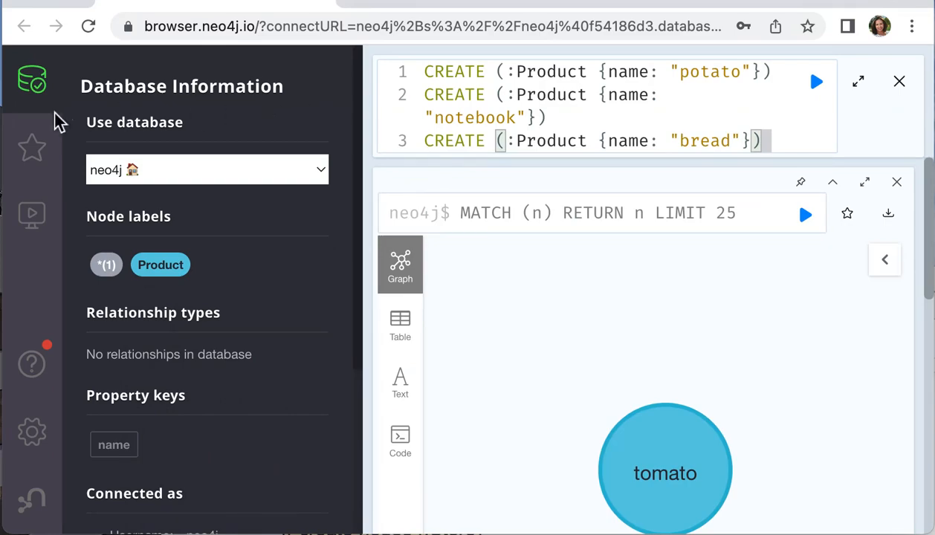
left_click(32, 79)
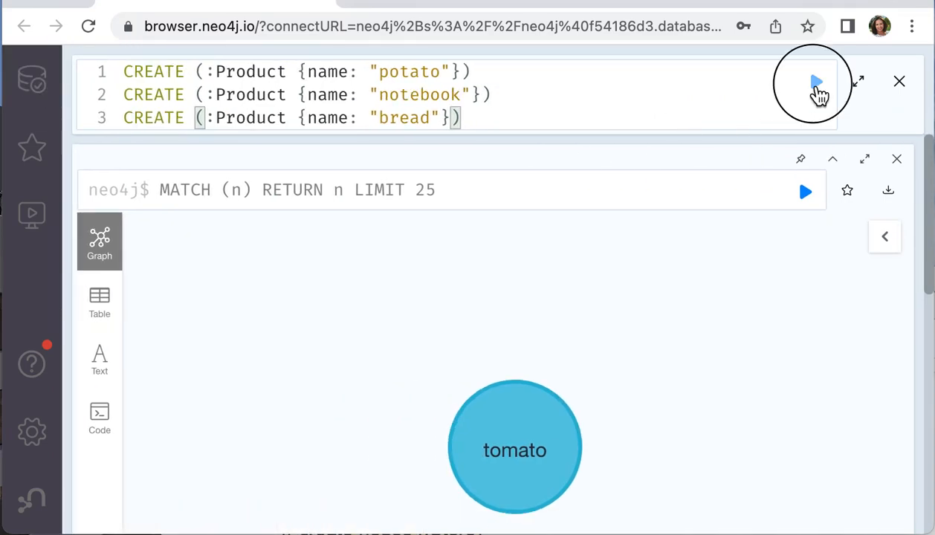
left_click(815, 82)
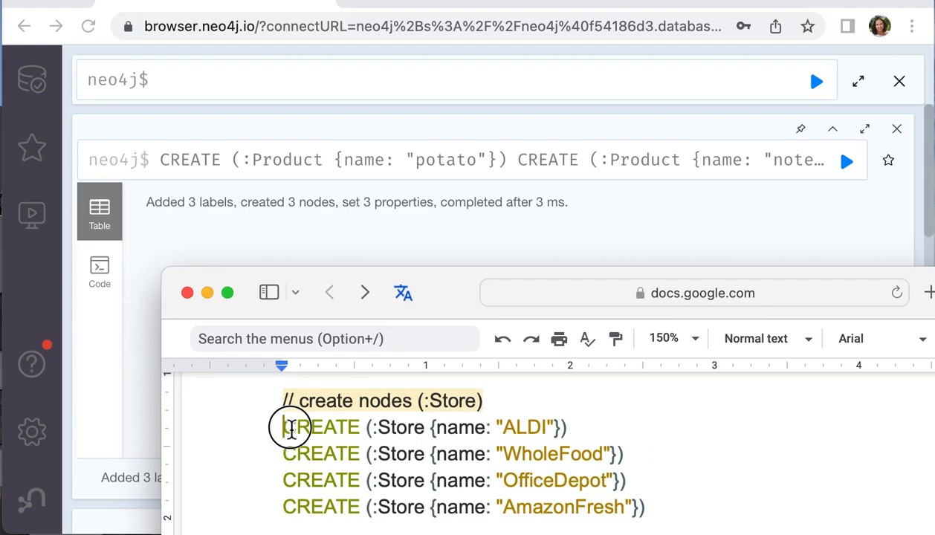
- Copy the ALDI, WholeFood, OfficeDepot and AmazonFresh Store CREATE lines and run them
left_click_drag(282, 428, 646, 506)
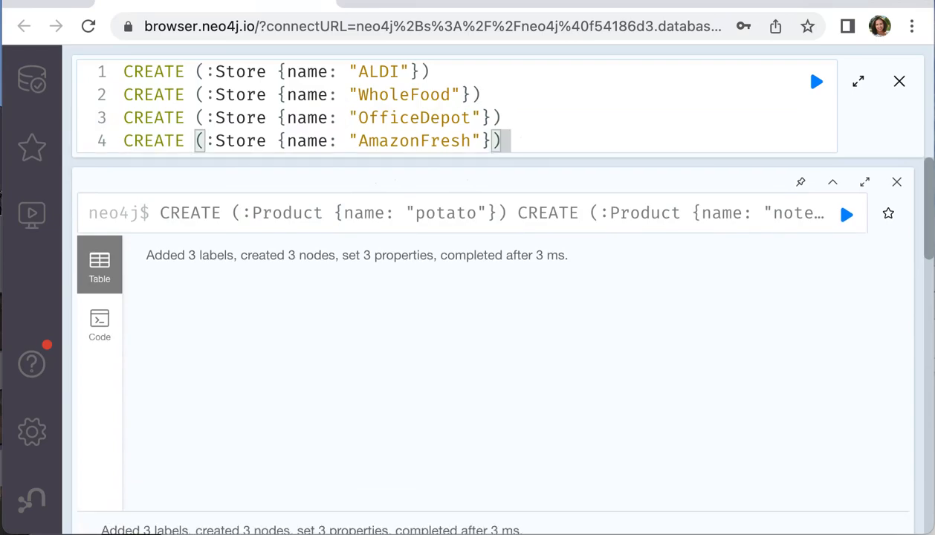
left_click(815, 80)
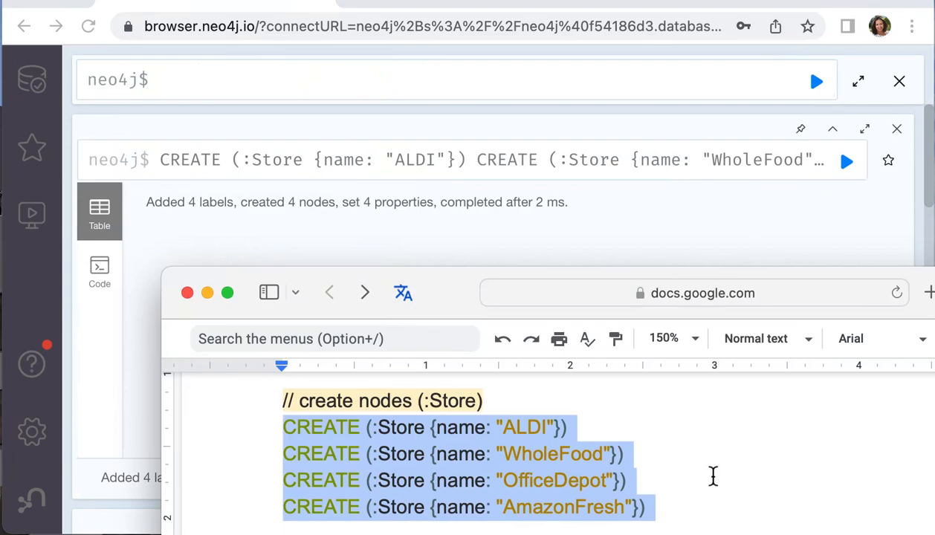
- Run CREATE (:Person {name: "You"}) to add the You person node
scroll("down", 3)
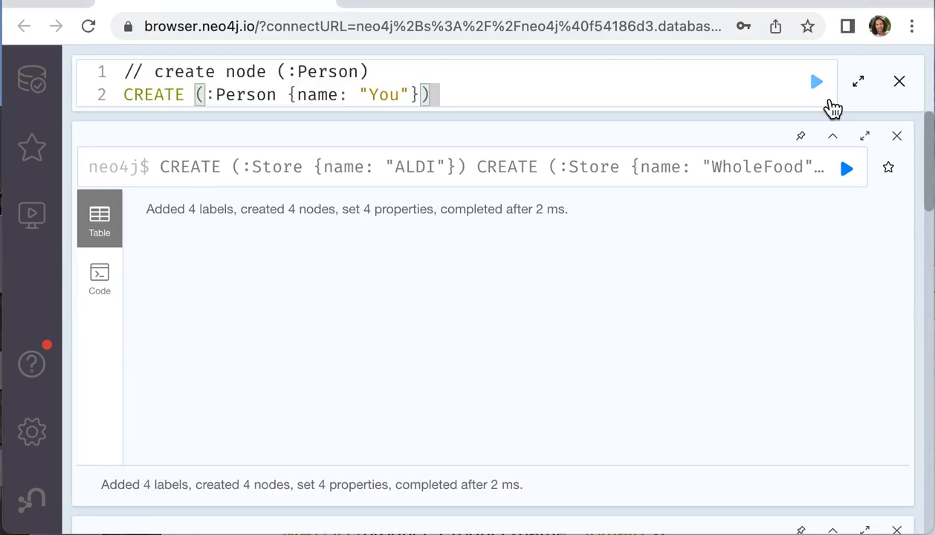
left_click(816, 82)
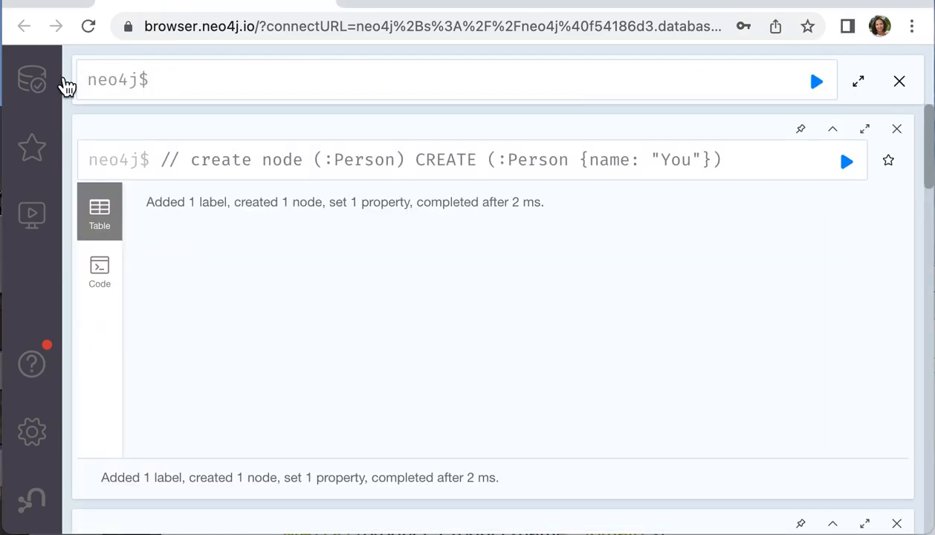
- Display all nine nodes — You, four products, four stores — as a graph via MATCH (n)
left_click(33, 80)
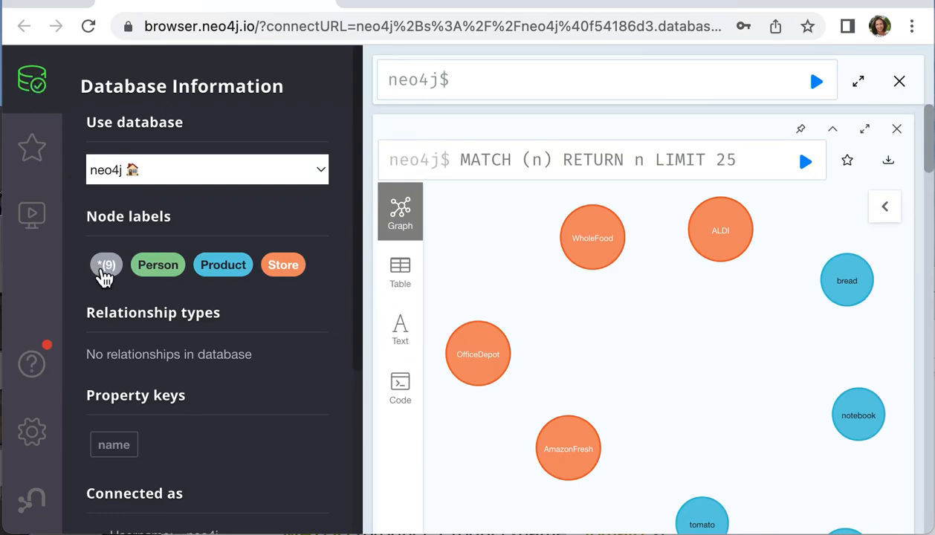
left_click(32, 79)
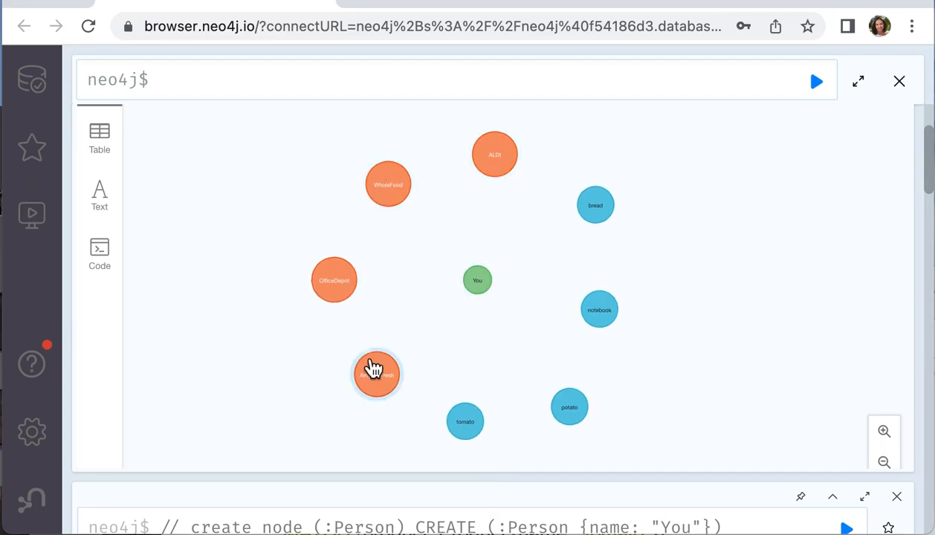
mouse_move(464, 422)
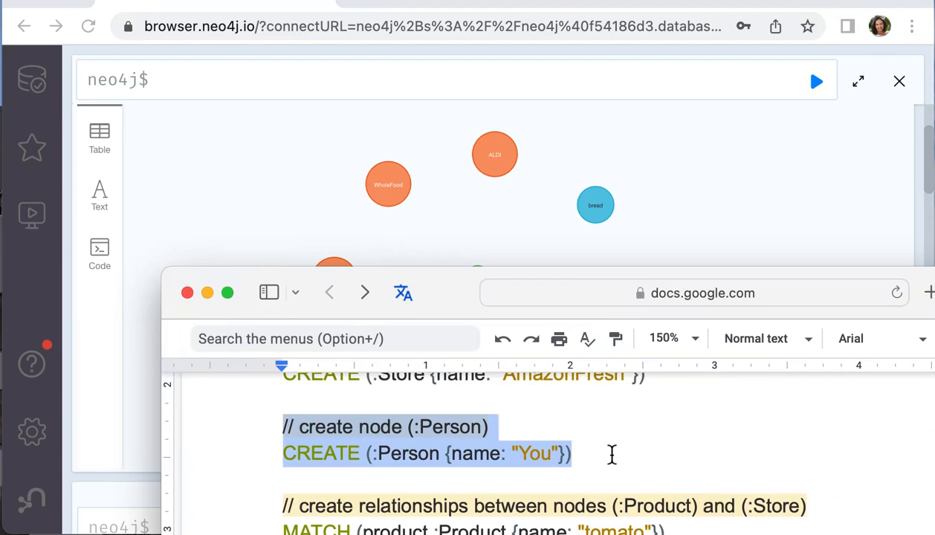
- Run the MERGE query linking tomato LOCATED_AT ALDI, then rerun it to confirm no changes
scroll("down", 3)
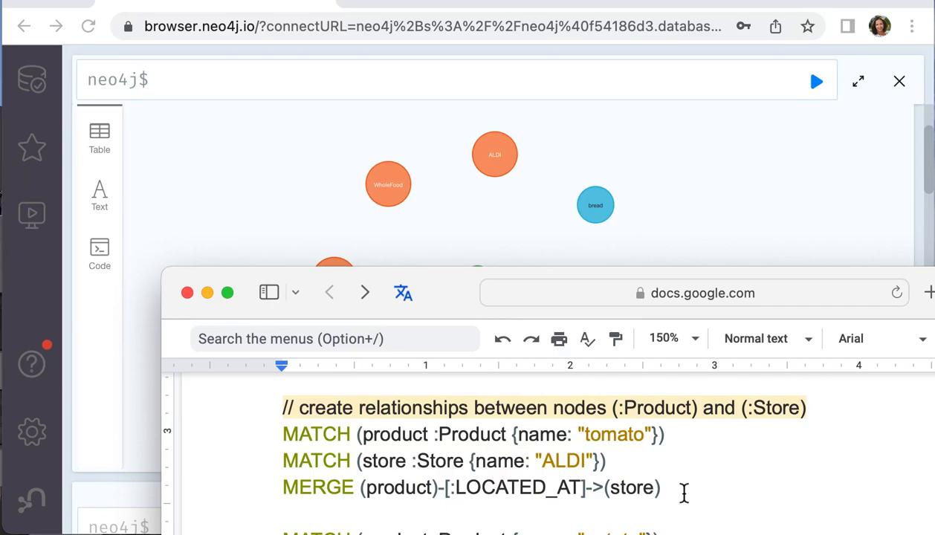
left_click_drag(684, 487, 282, 408)
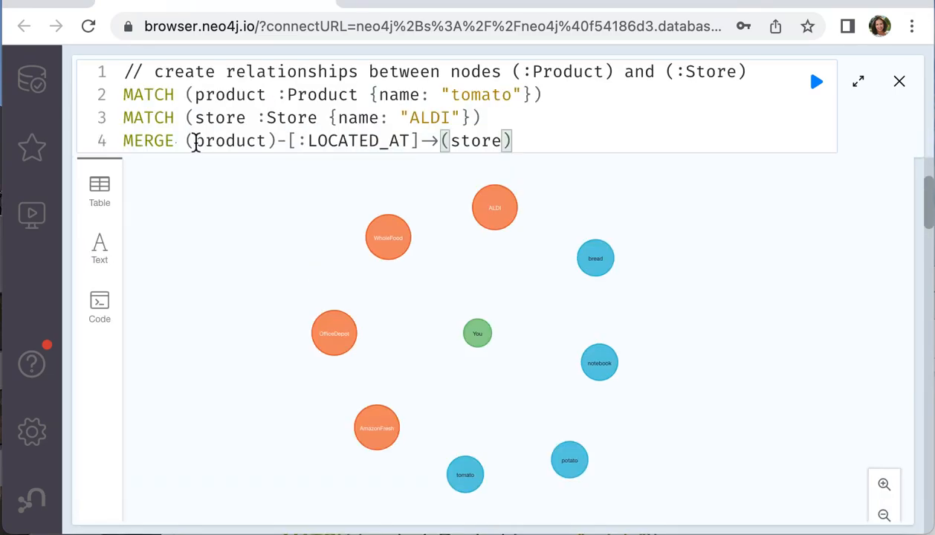
double_click(149, 140)
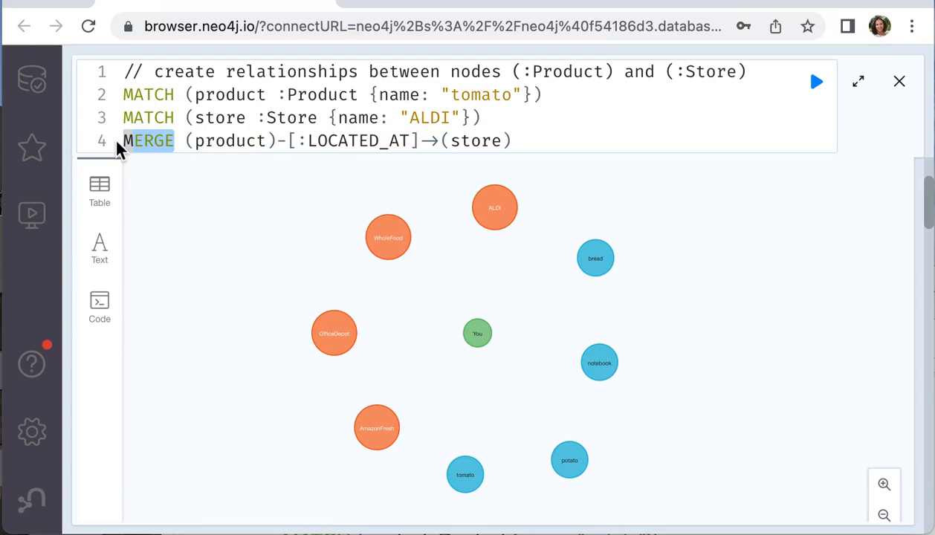
mouse_move(817, 81)
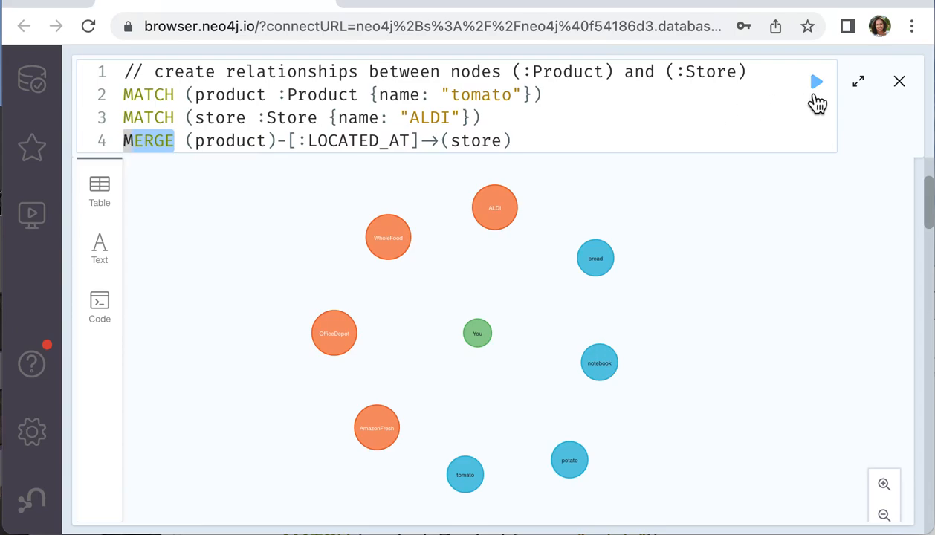
mouse_move(818, 101)
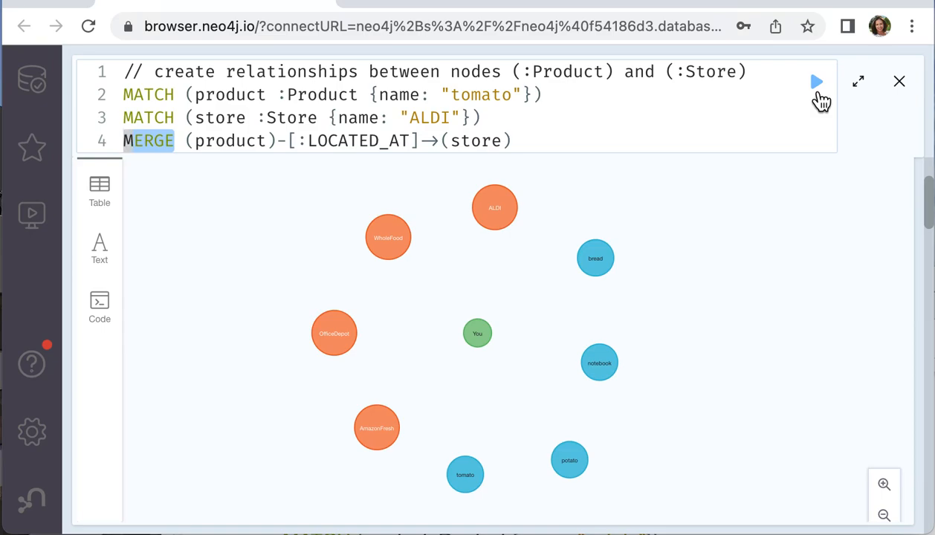
left_click(818, 80)
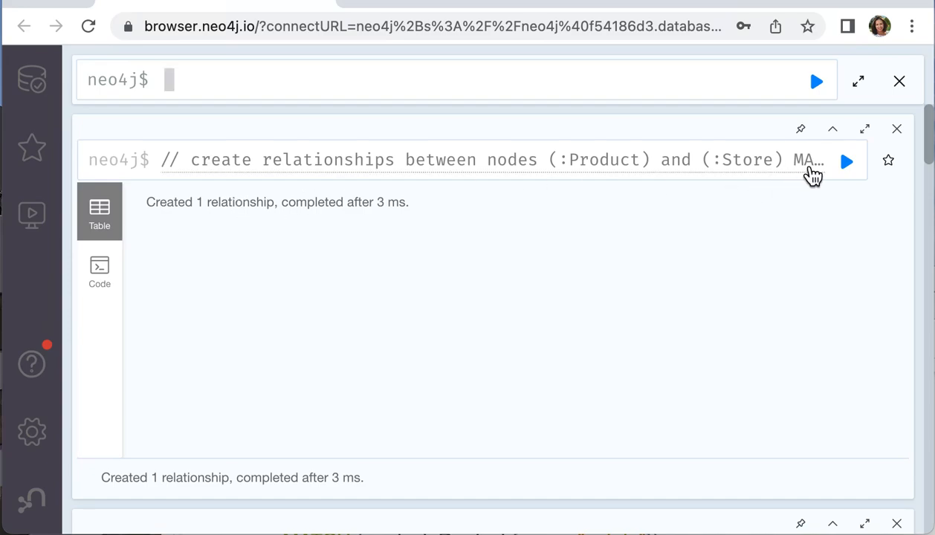
left_click(847, 160)
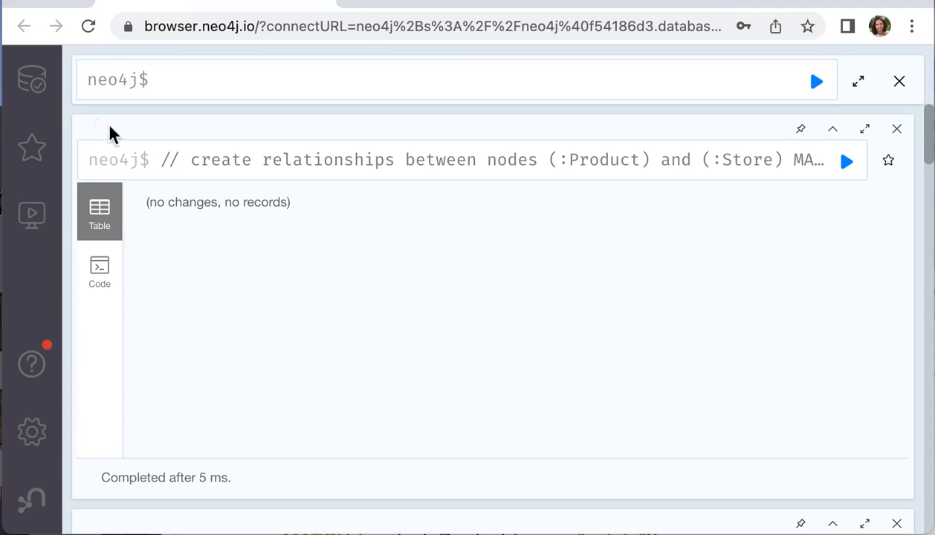
- Show all relationships via MATCH p=()-->() and arrange tomato beside ALDI in the graph
left_click(31, 81)
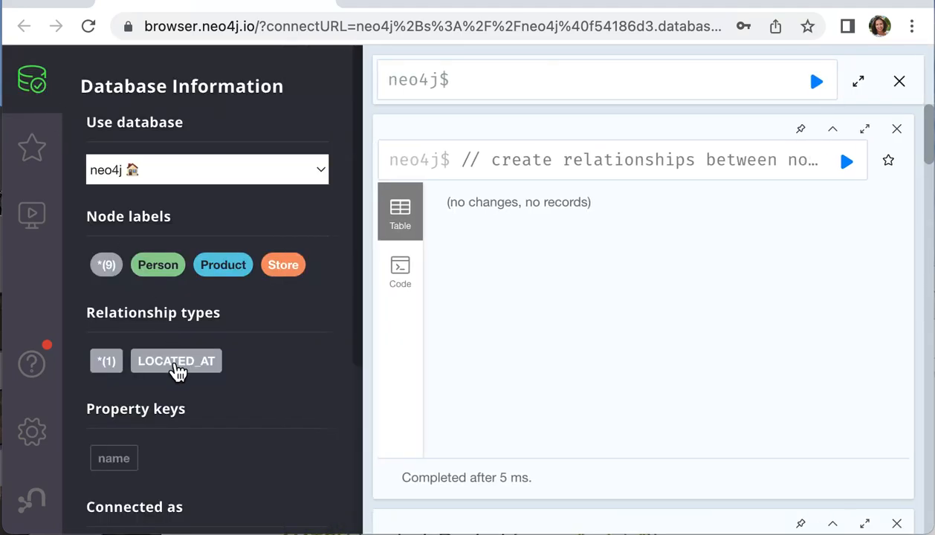
mouse_move(107, 361)
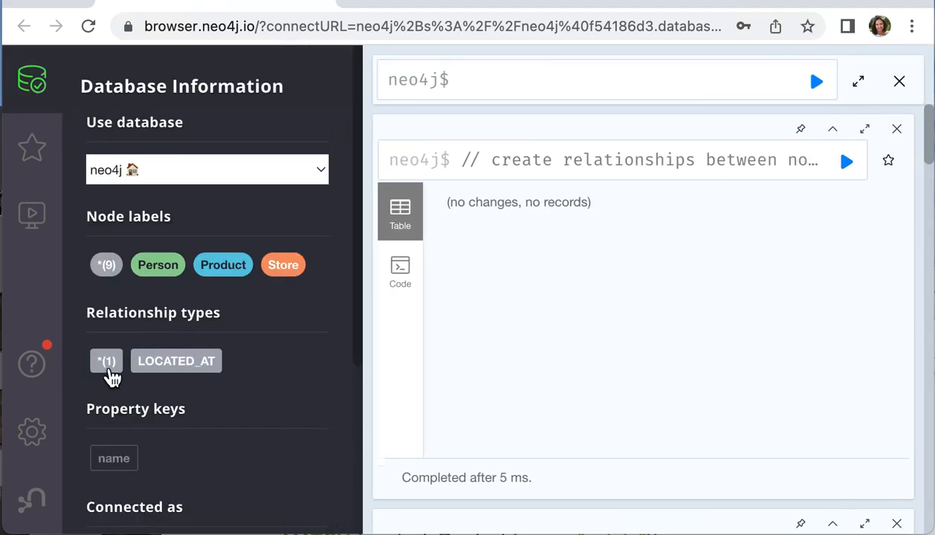
left_click(107, 361)
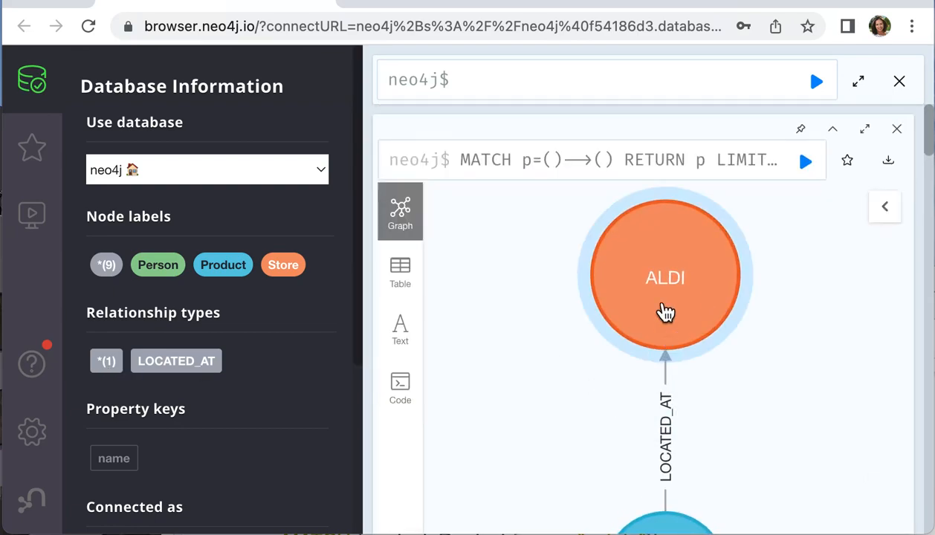
left_click_drag(666, 278, 756, 345)
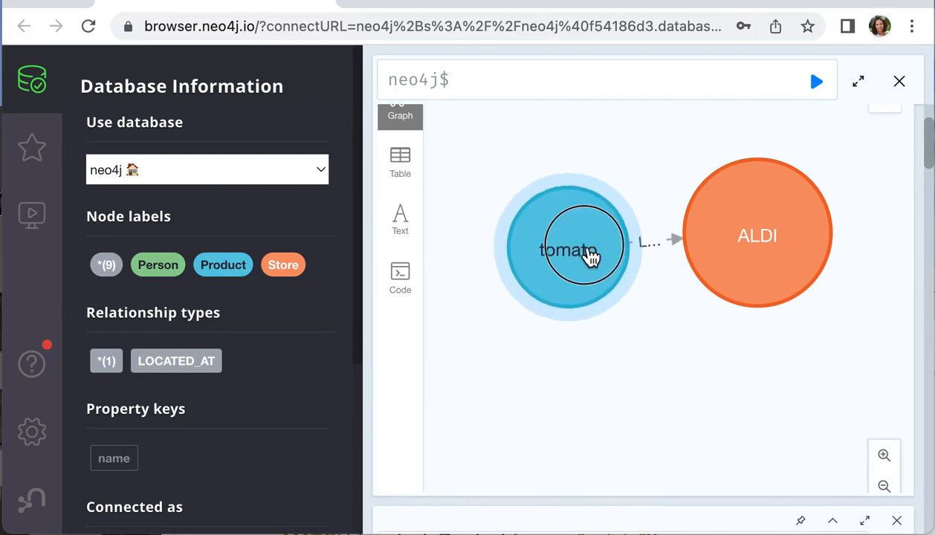
left_click_drag(568, 249, 491, 256)
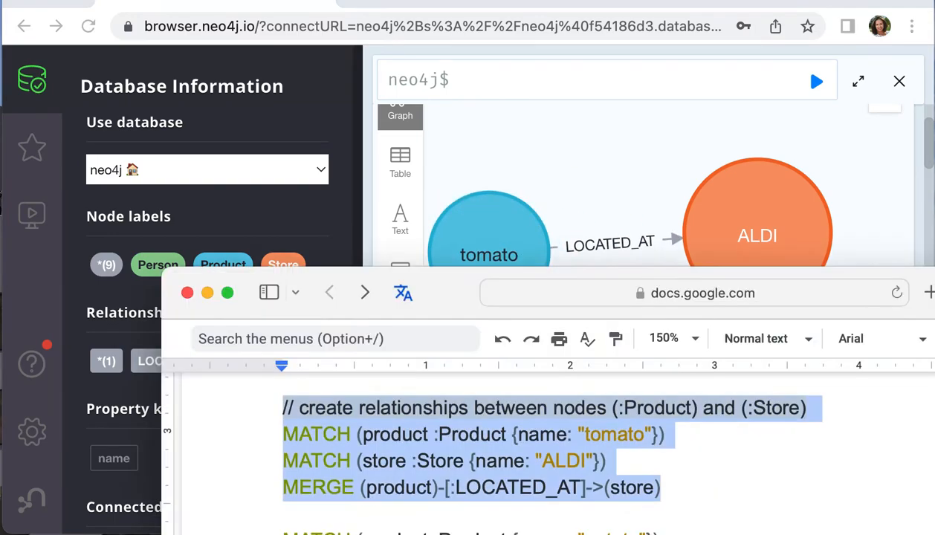
- Run the LOCATED_AT queries linking potato to WholeFood and notebook to OfficeDepot
scroll("down", 3)
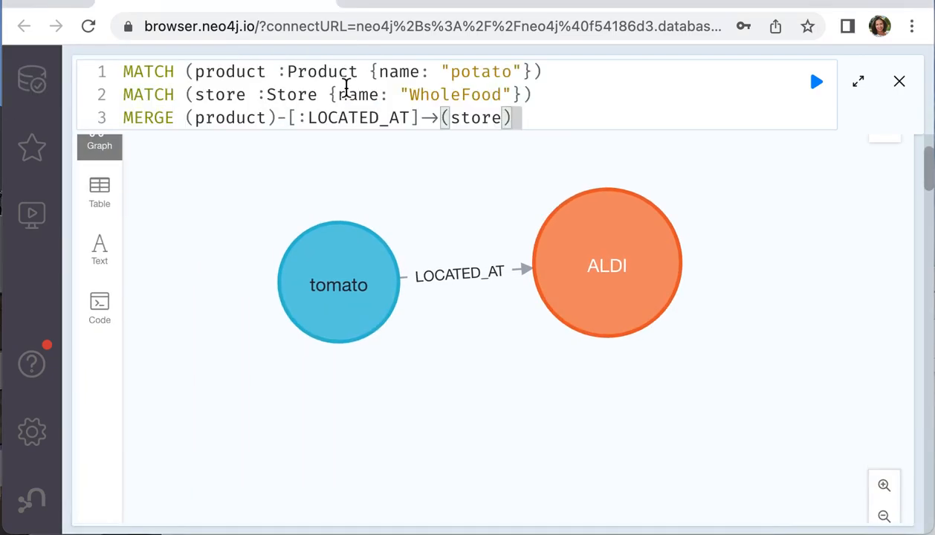
left_click(816, 81)
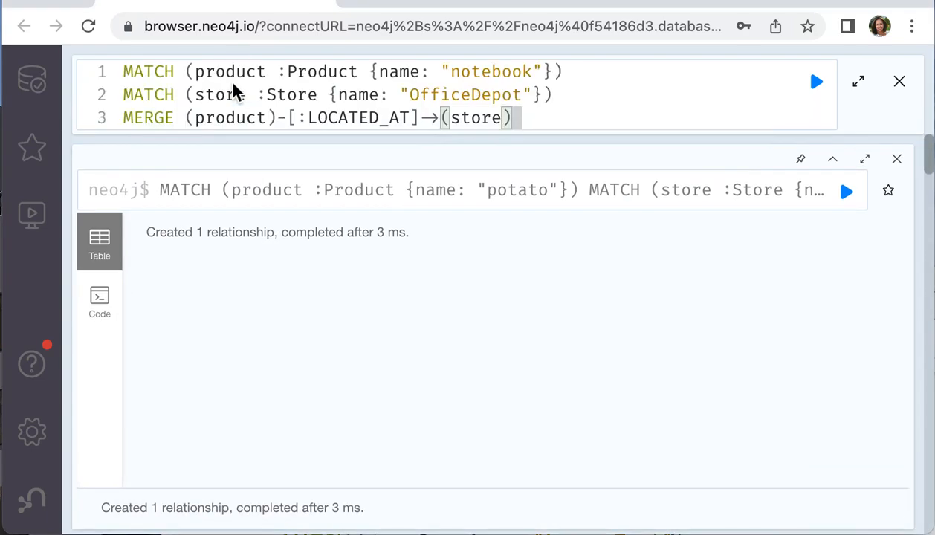
left_click(816, 82)
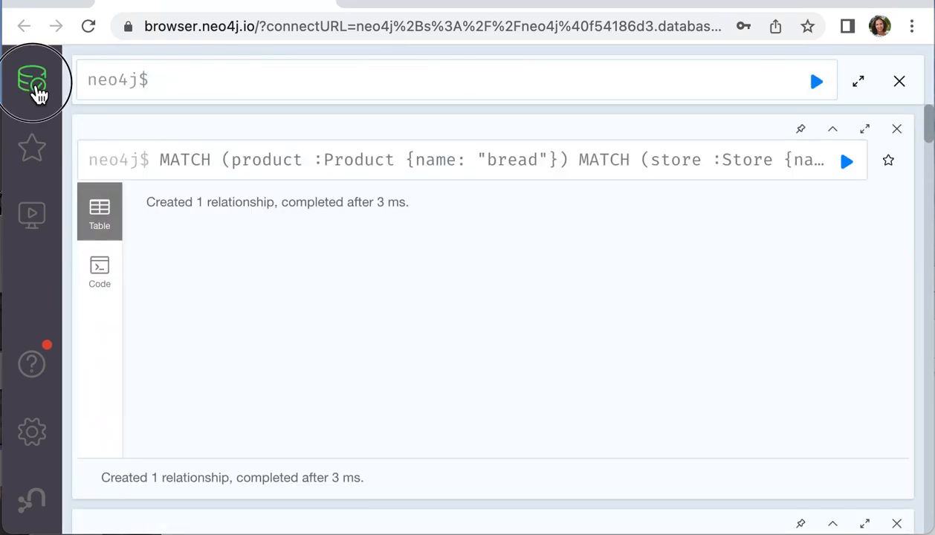
- Visualise all four LOCATED_AT pairs, including bread linked to AmazonFresh
left_click(32, 80)
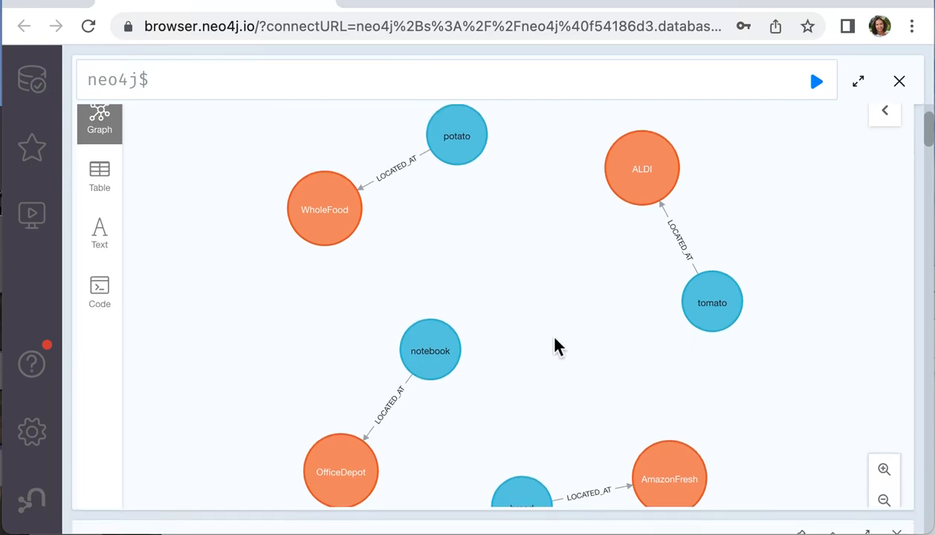
left_click(324, 208)
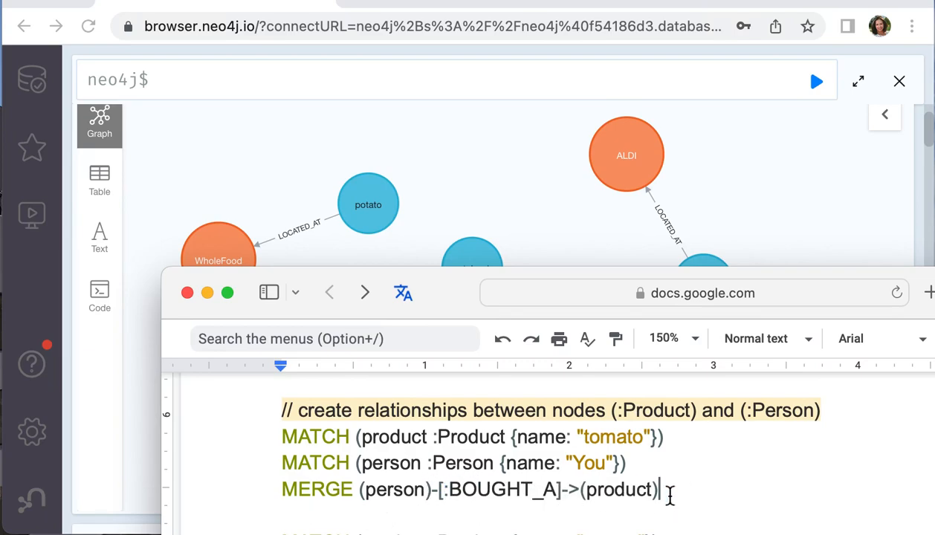
- Run the copied query creating BOUGHT_A from You to tomato, then select the potato query text
left_click_drag(660, 489, 281, 410)
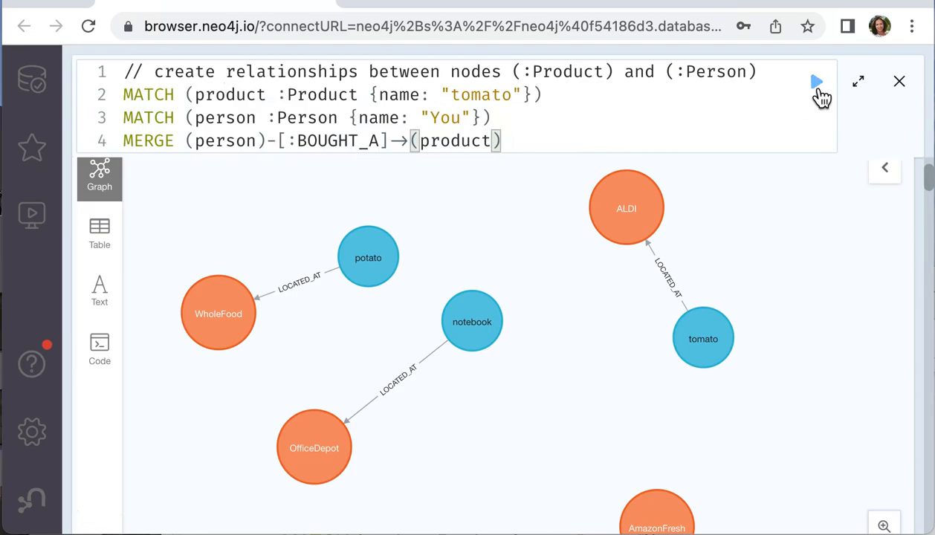
left_click(818, 82)
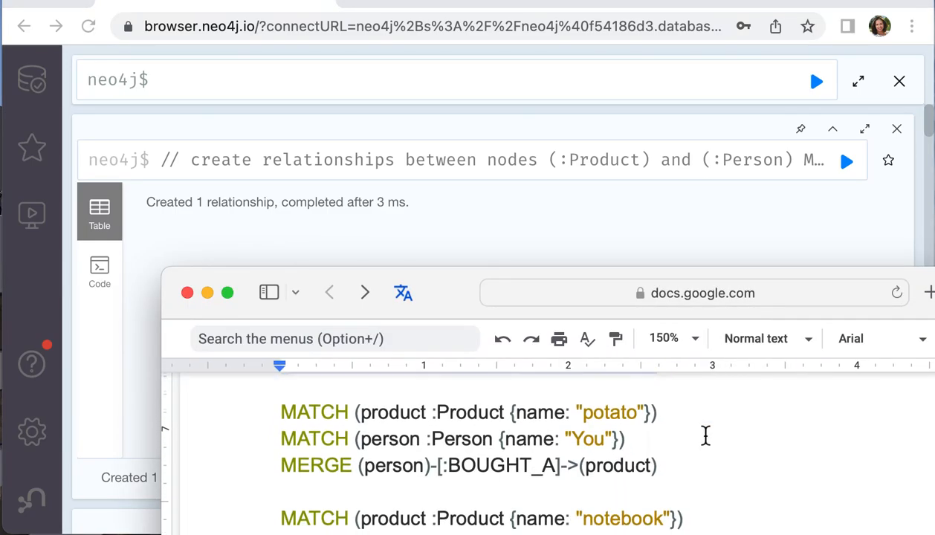
scroll("down", 3)
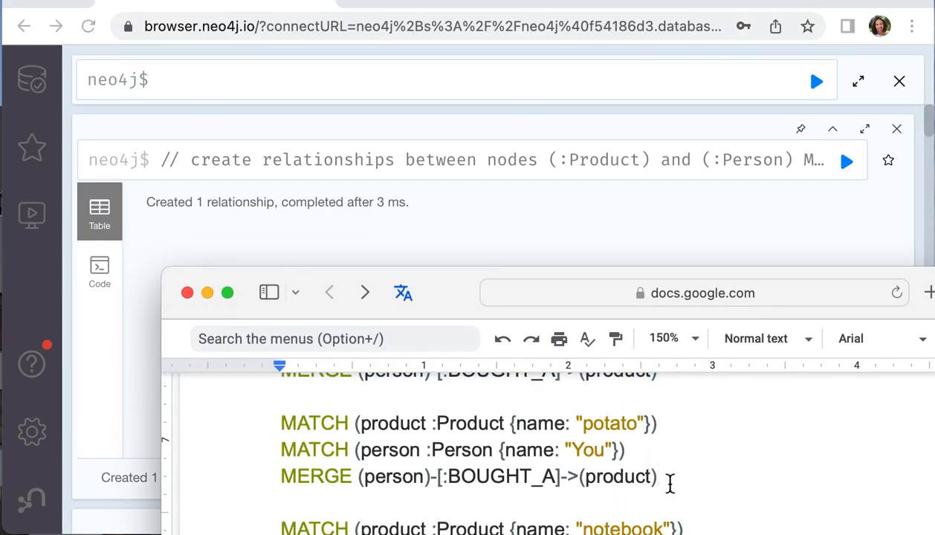
left_click_drag(281, 422, 656, 476)
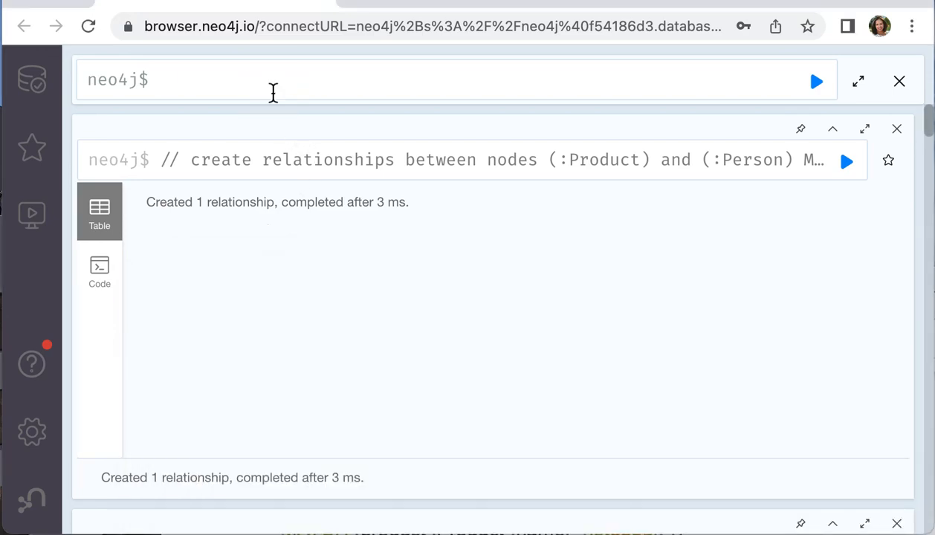
- Run the BOUGHT_A queries for potato, notebook and bread, then show all nodes via MATCH (n) RETURN n LIMIT 25
type("MATCH (product :Product {name: \"potato\"})")
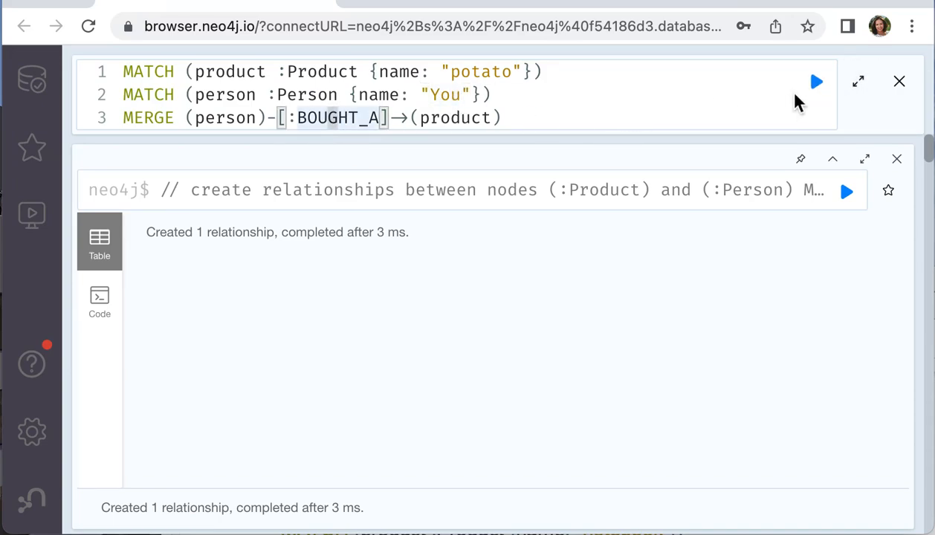
left_click(816, 80)
type("bread")
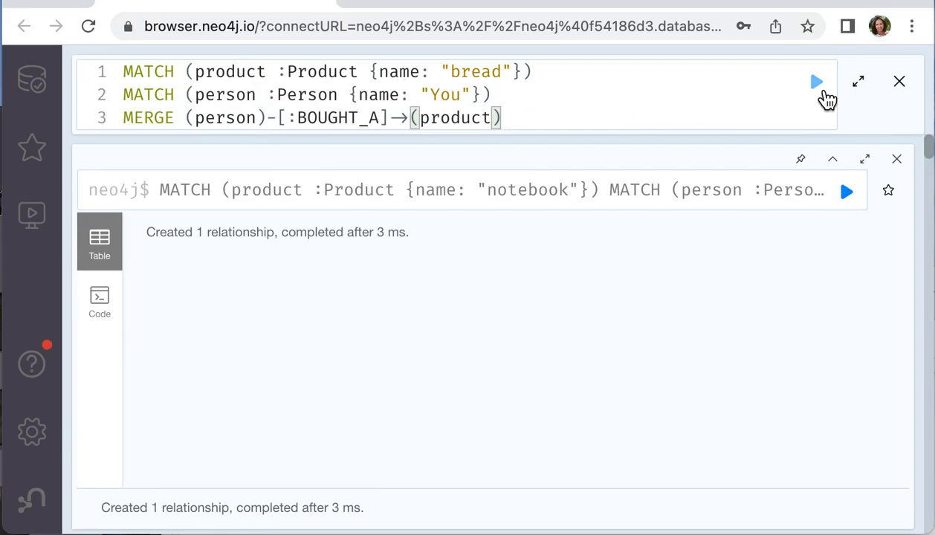
left_click(816, 82)
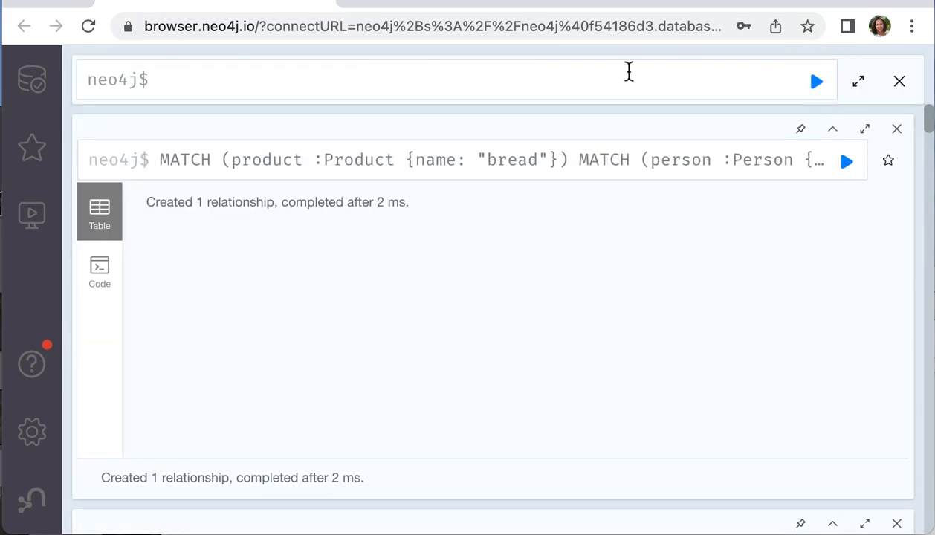
left_click(33, 79)
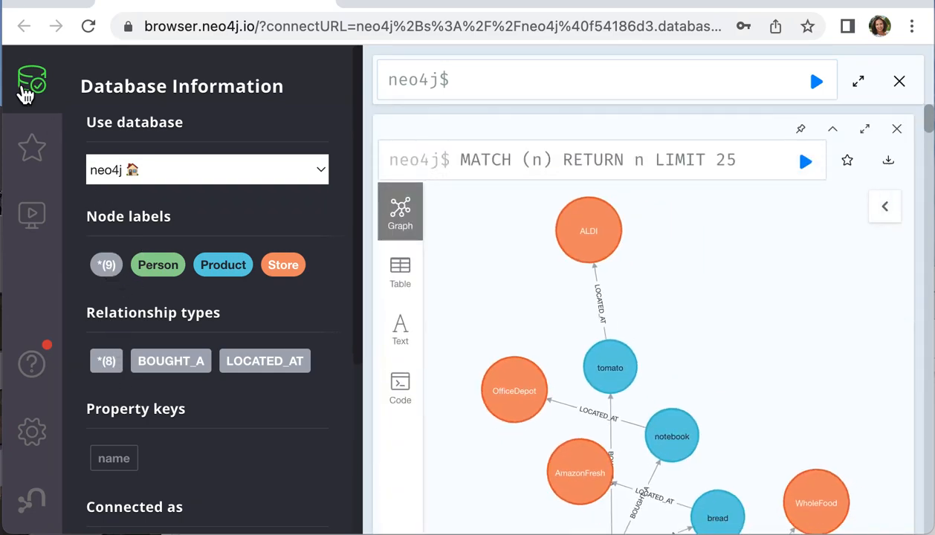
- Close the sidebar, drag tomato, ALDI and other nodes into a clear layout, and show Export PNG/SVG choices
left_click(31, 80)
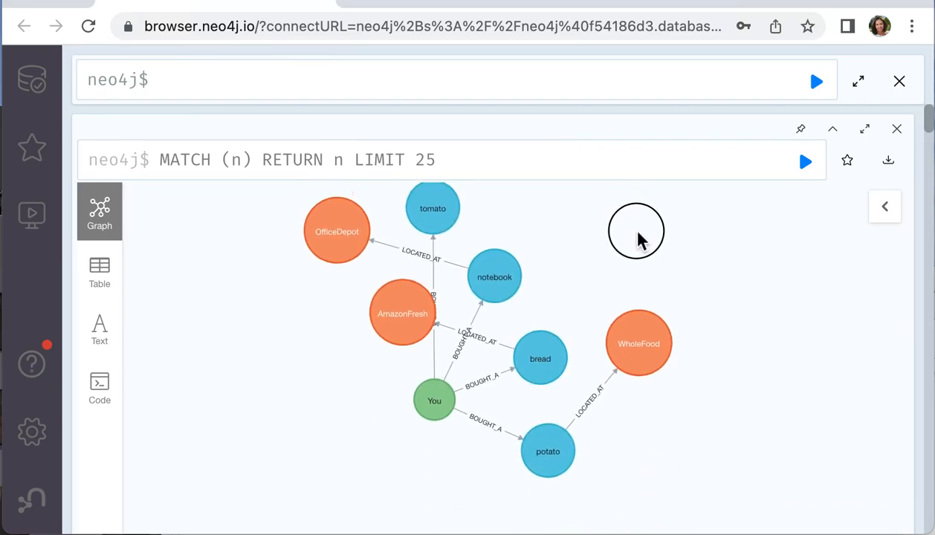
left_click_drag(636, 231, 523, 312)
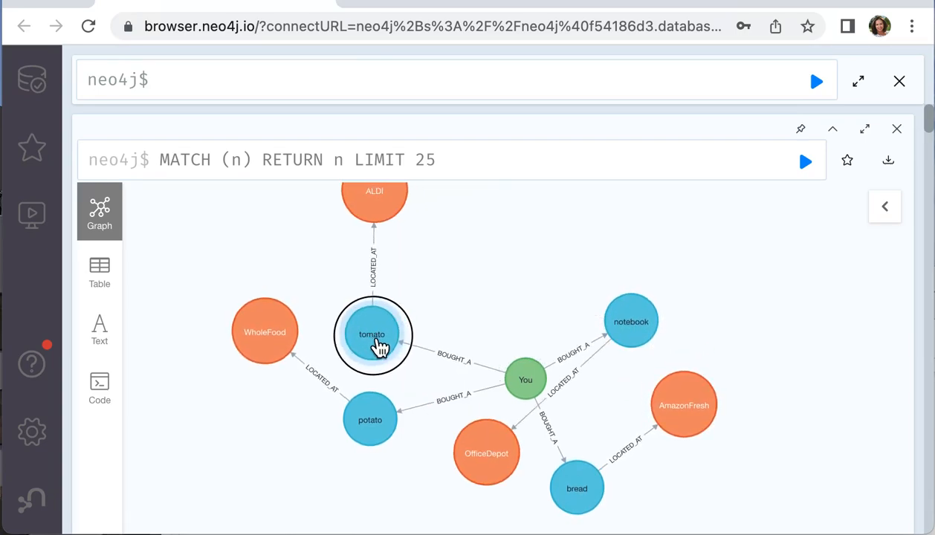
left_click_drag(375, 333, 282, 267)
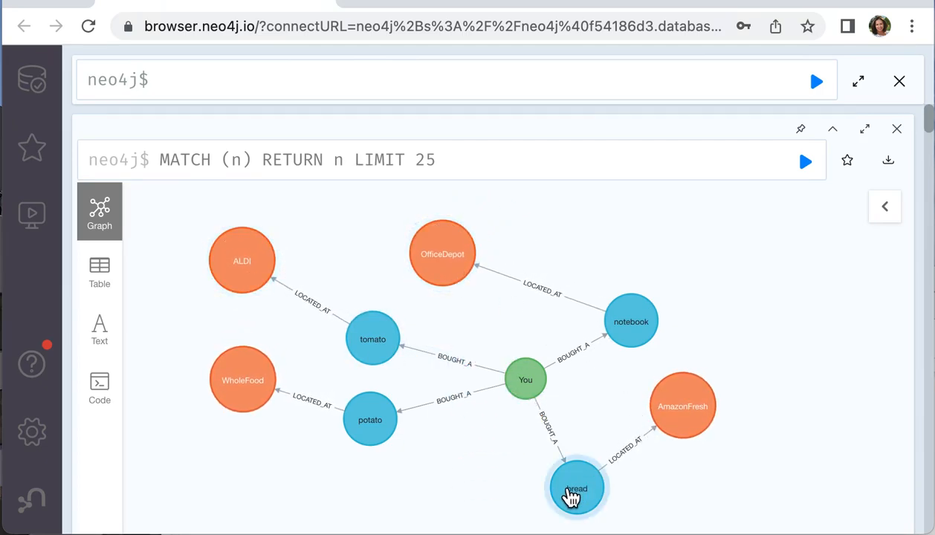
mouse_move(477, 487)
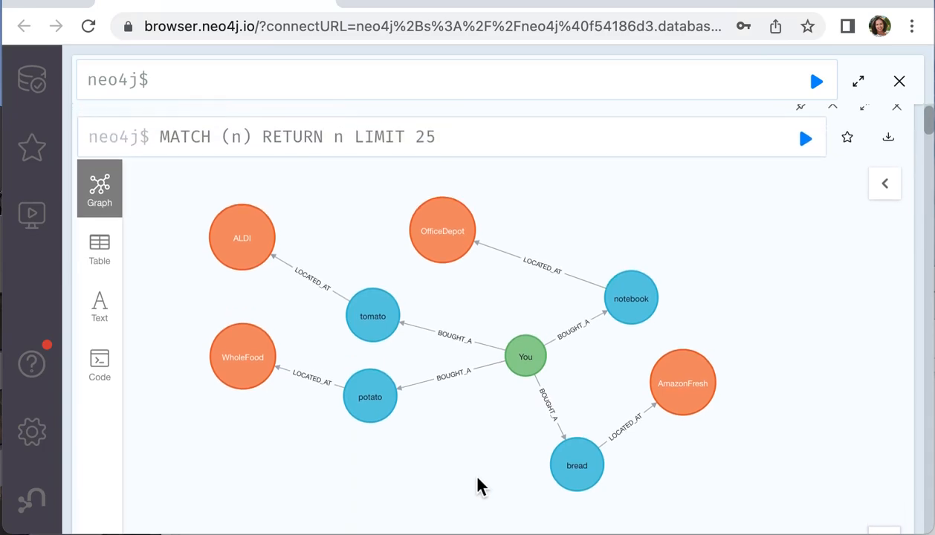
left_click(887, 126)
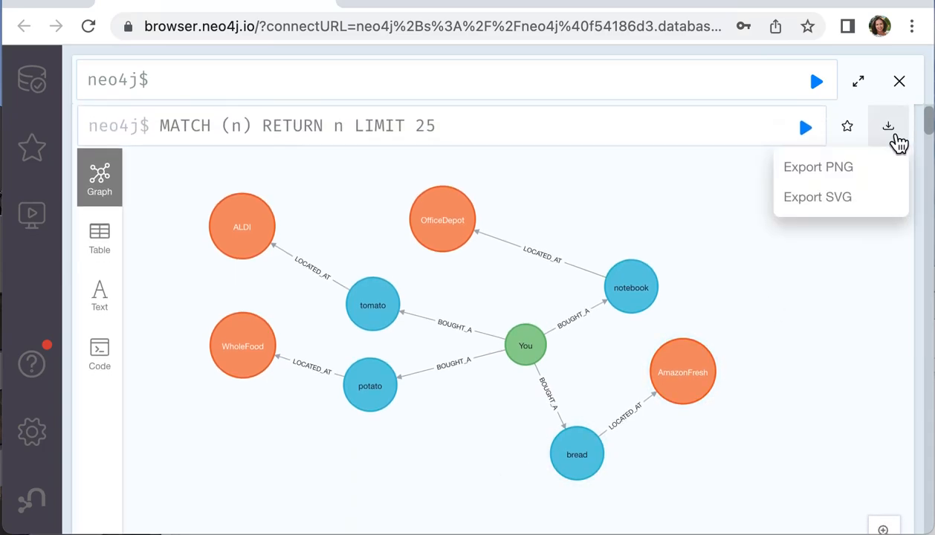